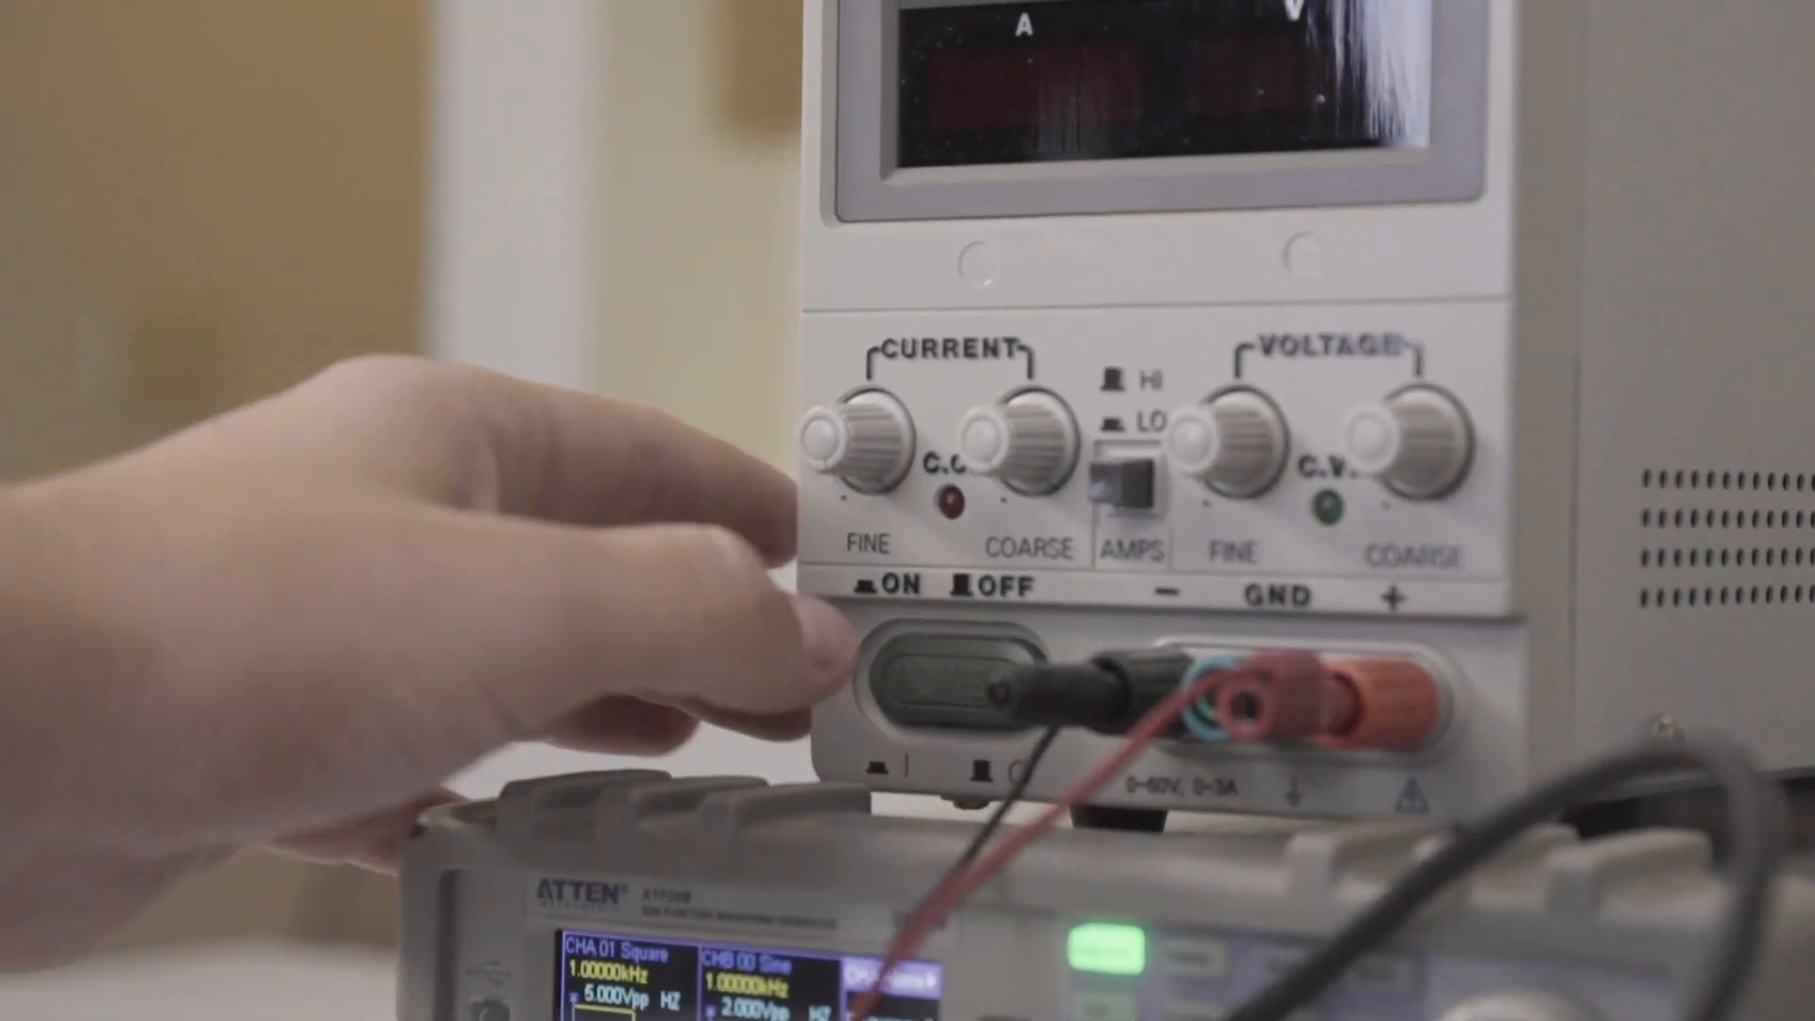
pyautogui.click(938, 665)
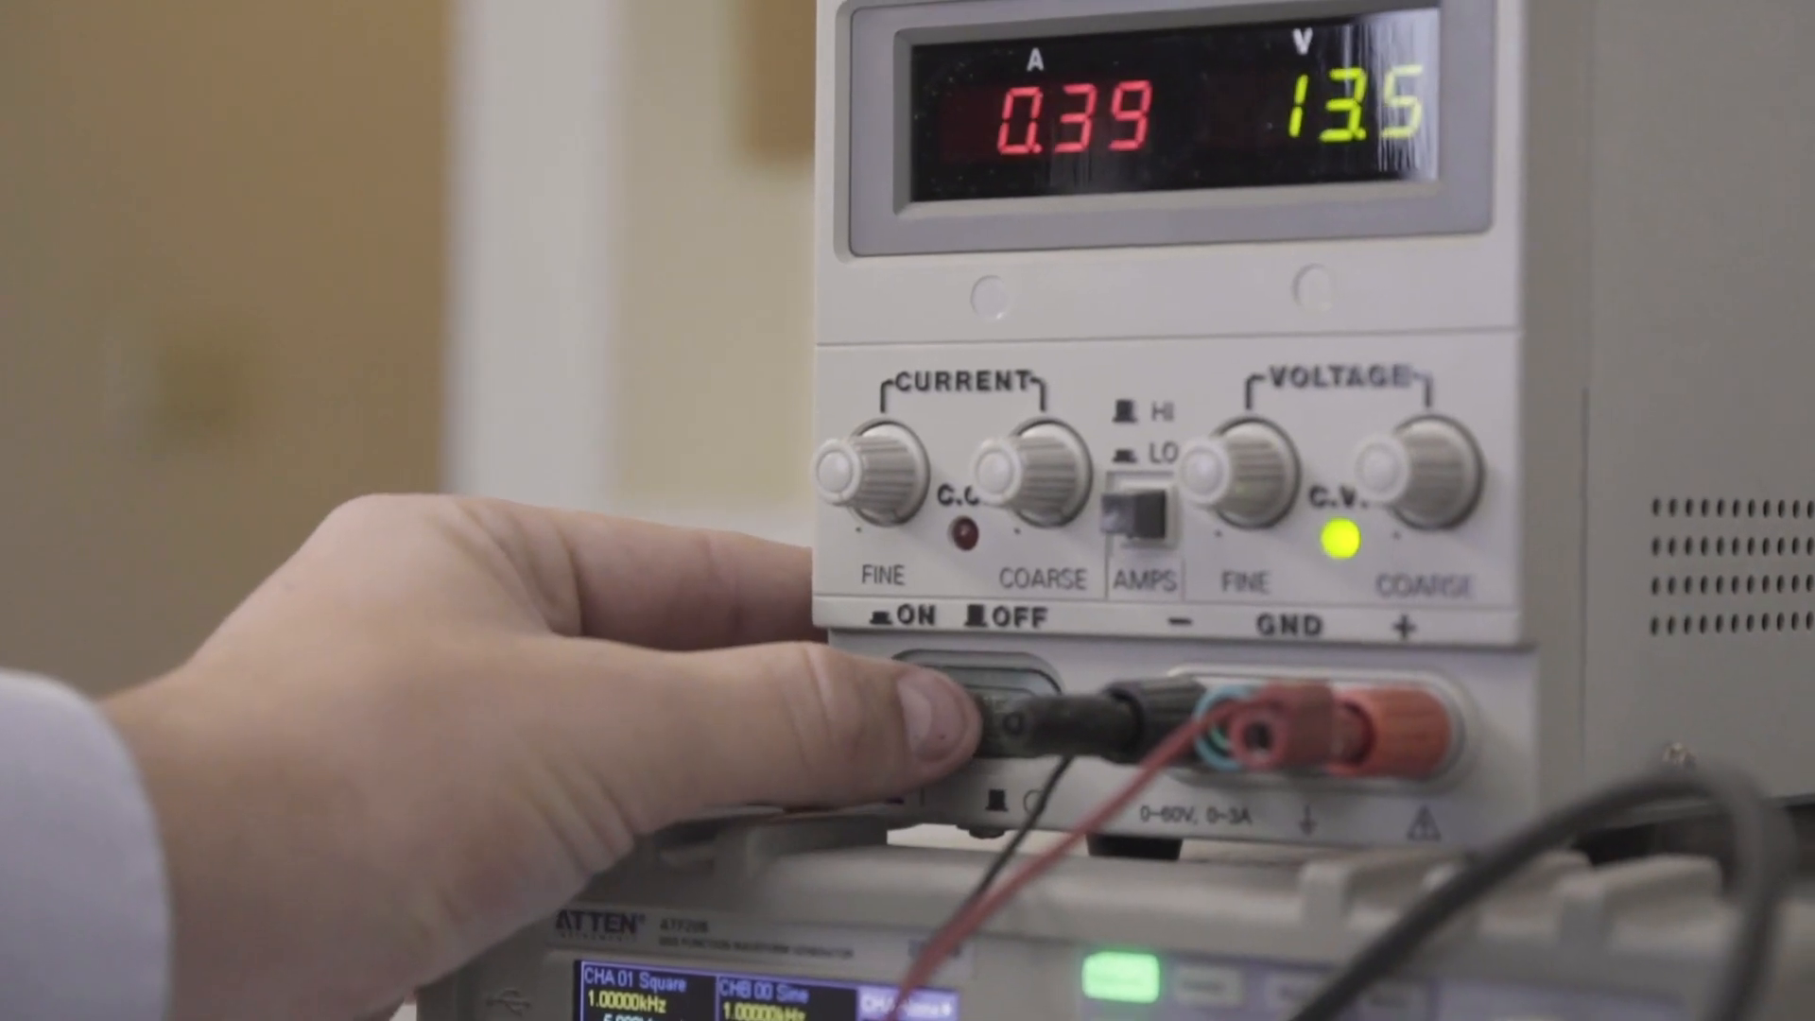